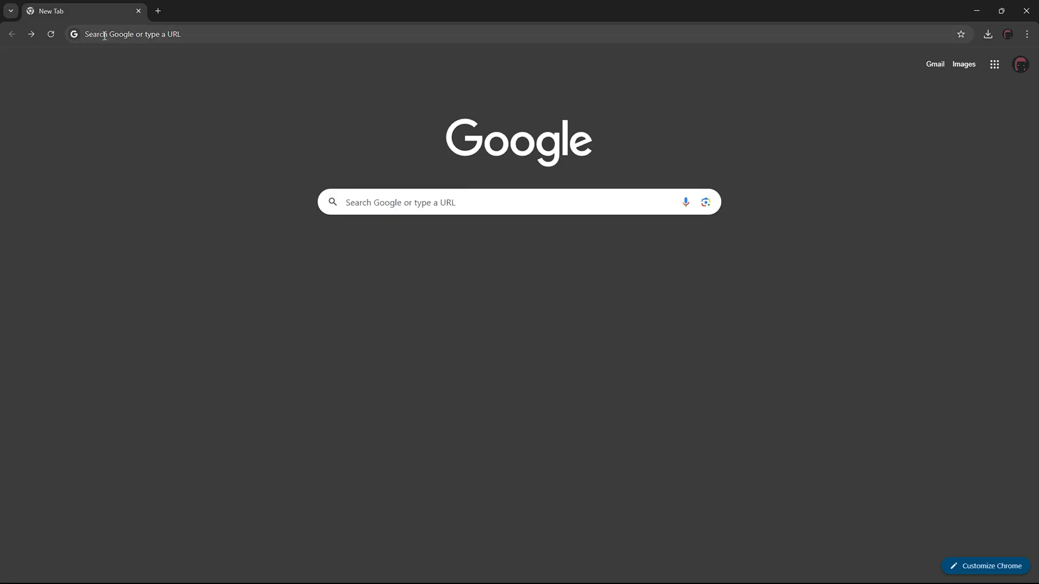
- Reach the r/gameideas subreddit through a Google search for 'r/gameideas'
text(r/)
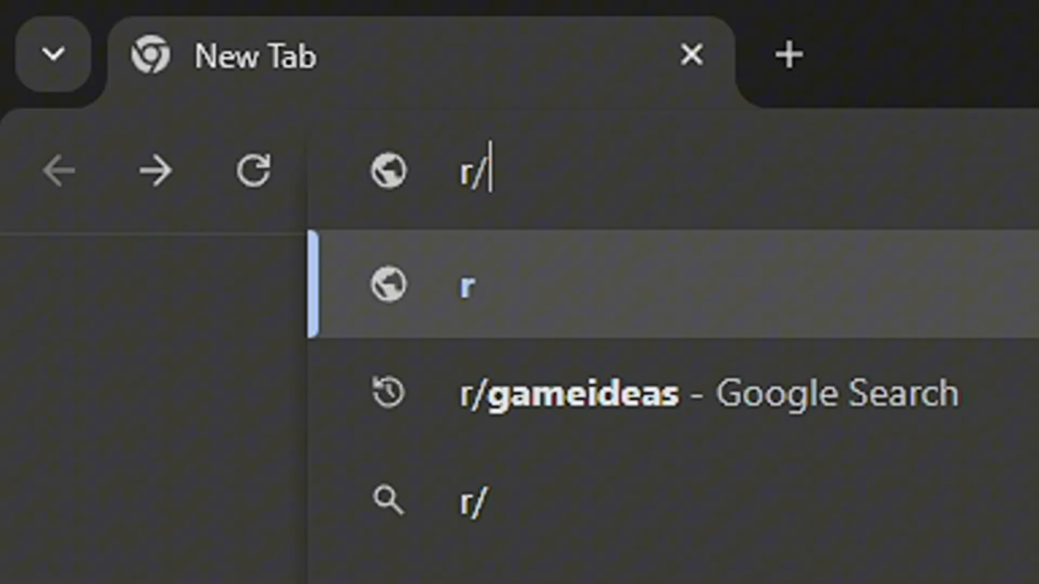
text(gameideas)
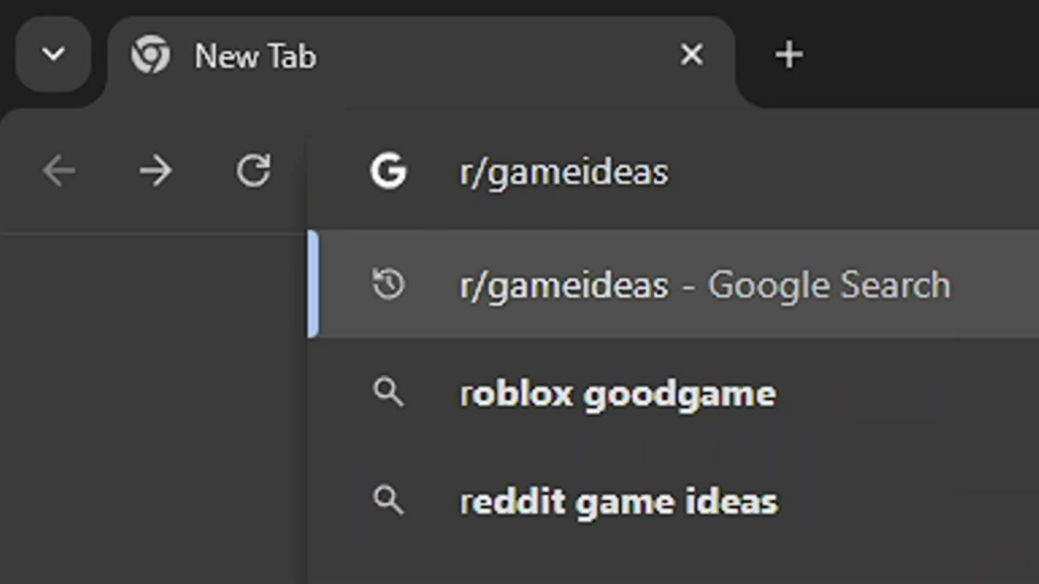
click(564, 288)
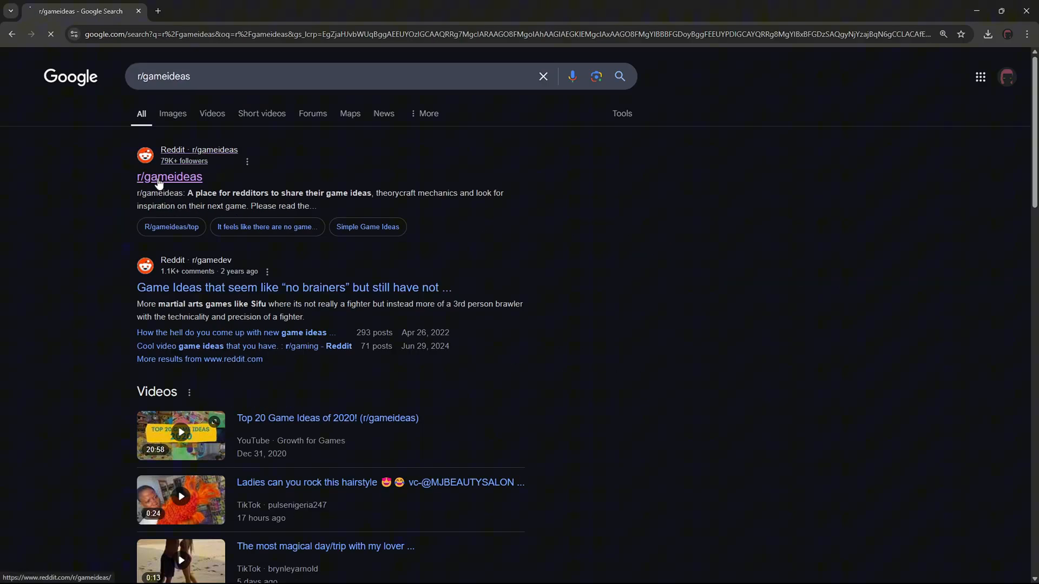
click(169, 178)
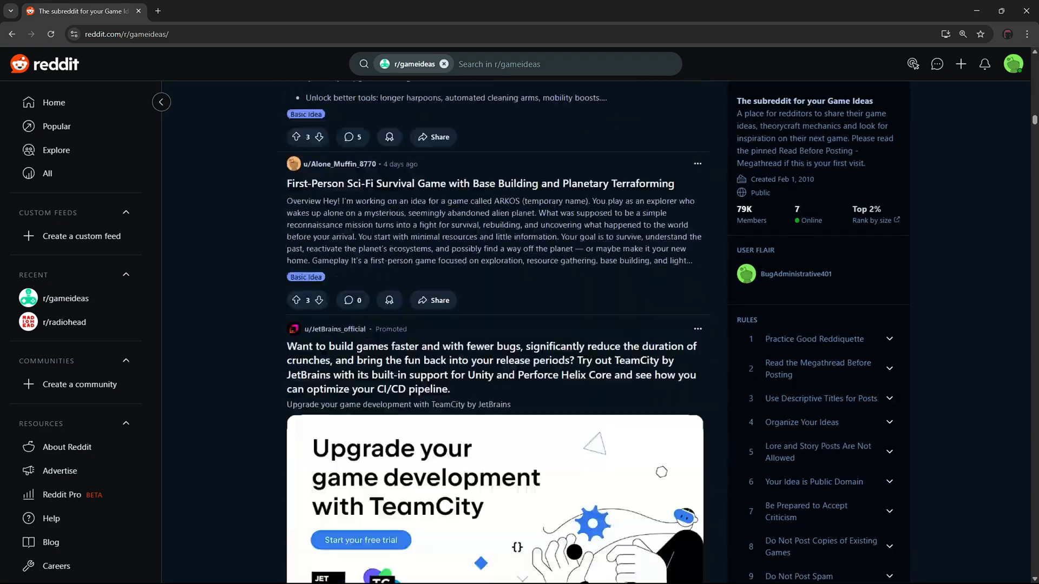
- Scroll down the r/gameideas feed to browse the posted game ideas
scroll(down, 3)
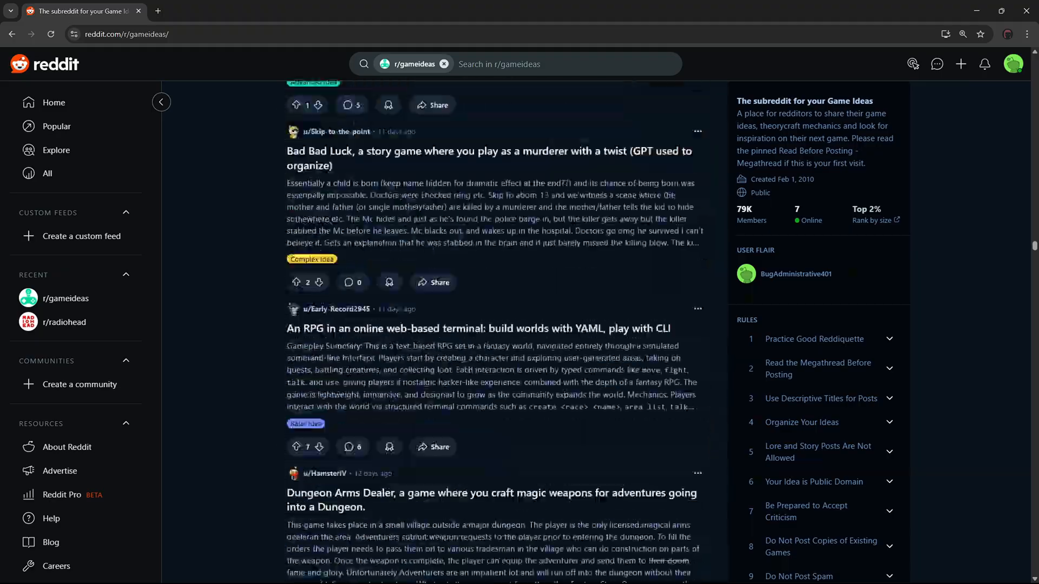
scroll(down, 3)
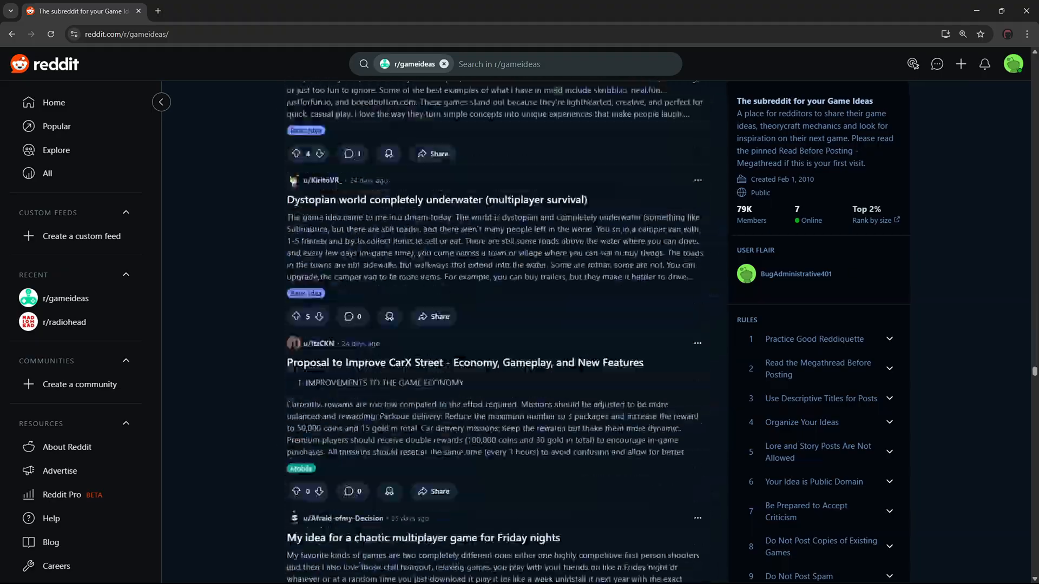
scroll(down, 3)
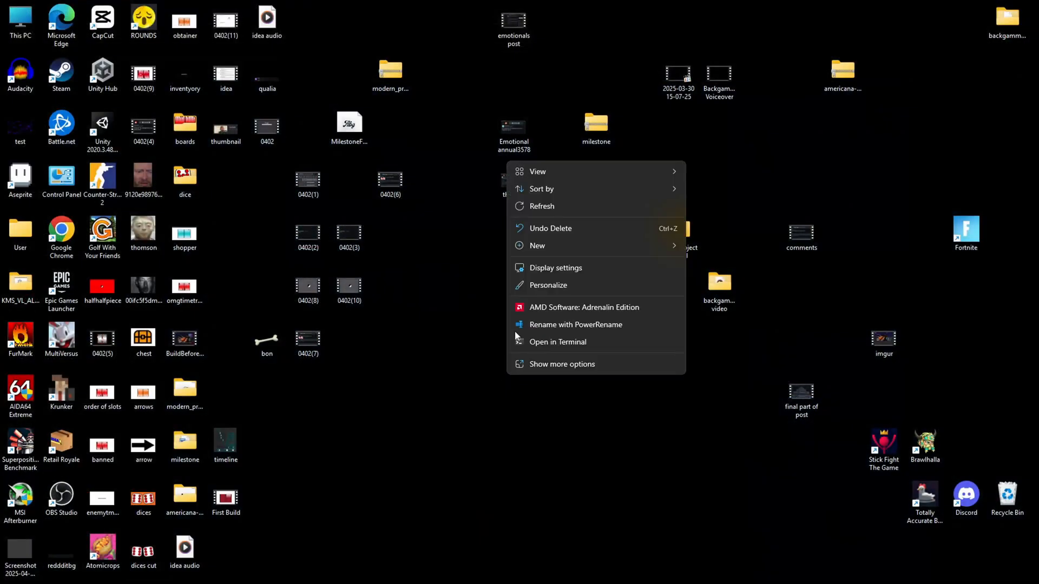
- Create a new desktop folder and name it 'Backgammon'
click(537, 246)
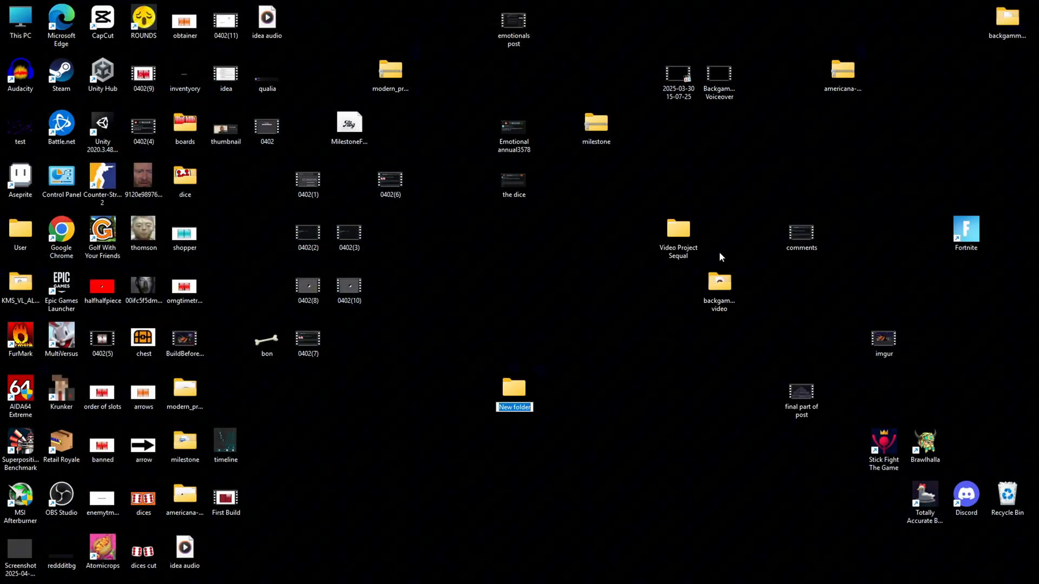
text(Backgammo)
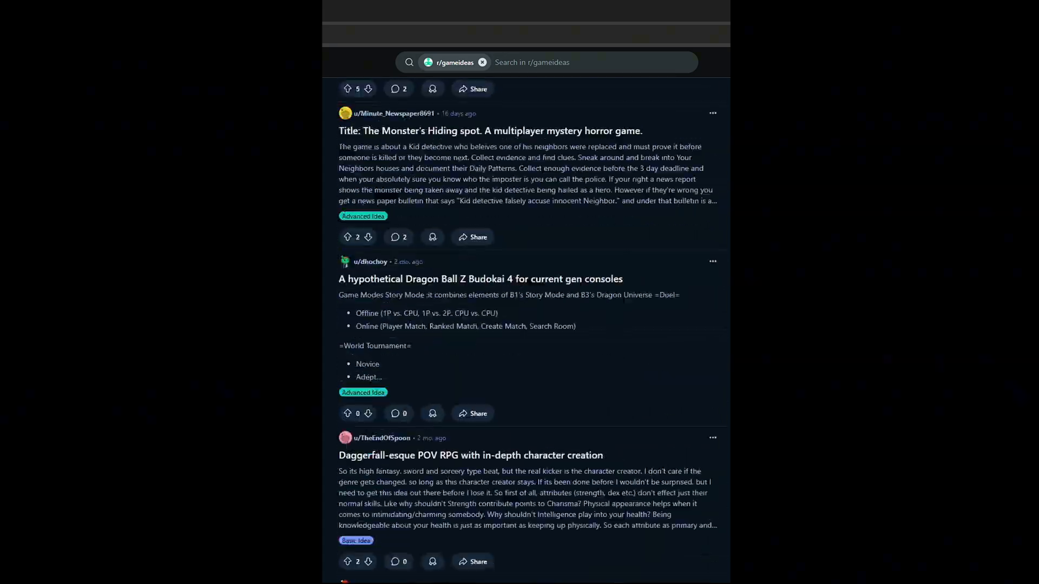
scroll(down, 3)
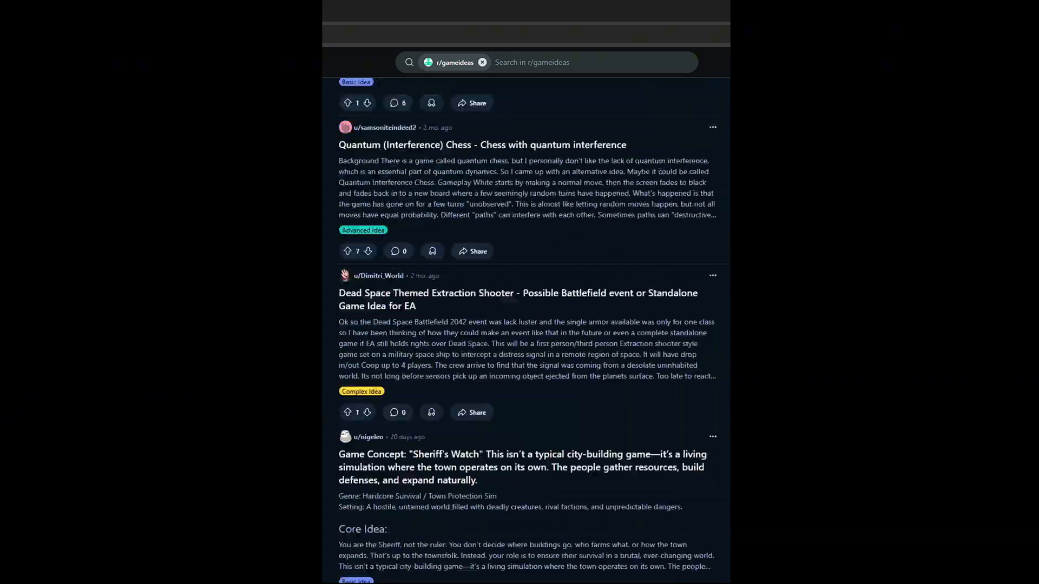
scroll(down, 3)
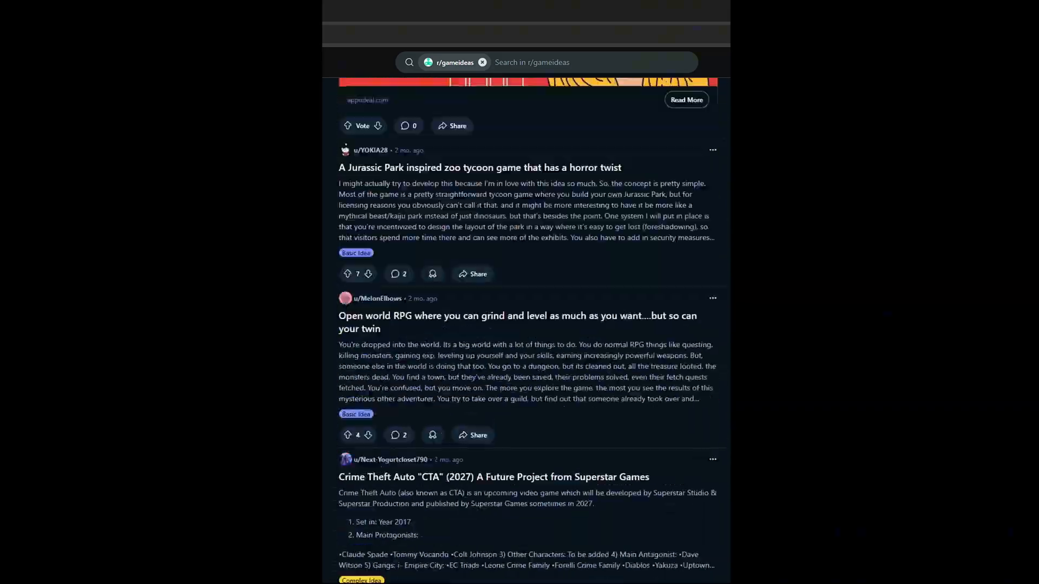
scroll(up, 3)
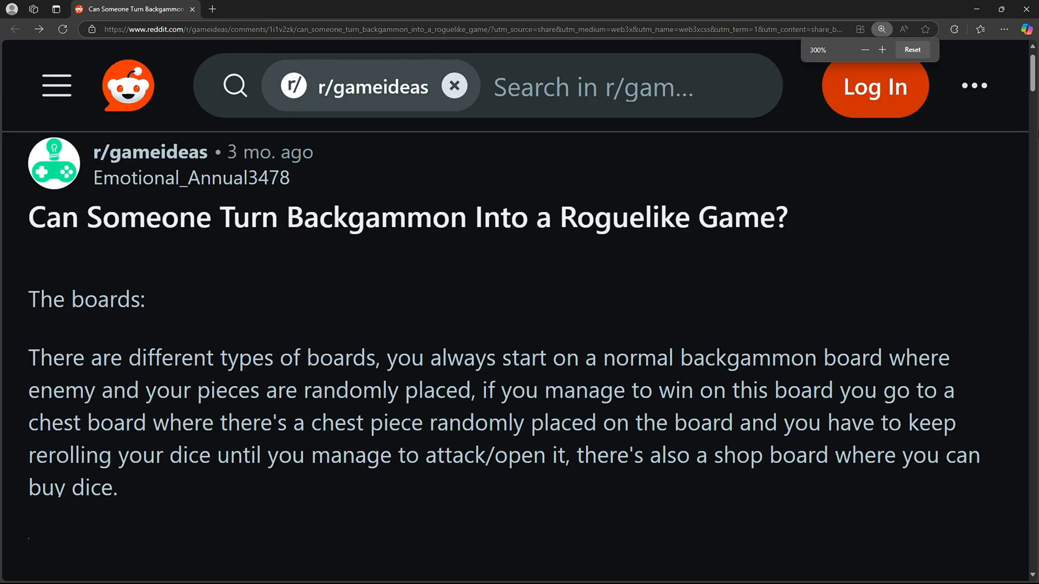
- Read through the backgammon roguelike post and its comment thread, following the Imgur link
scroll(down, 3)
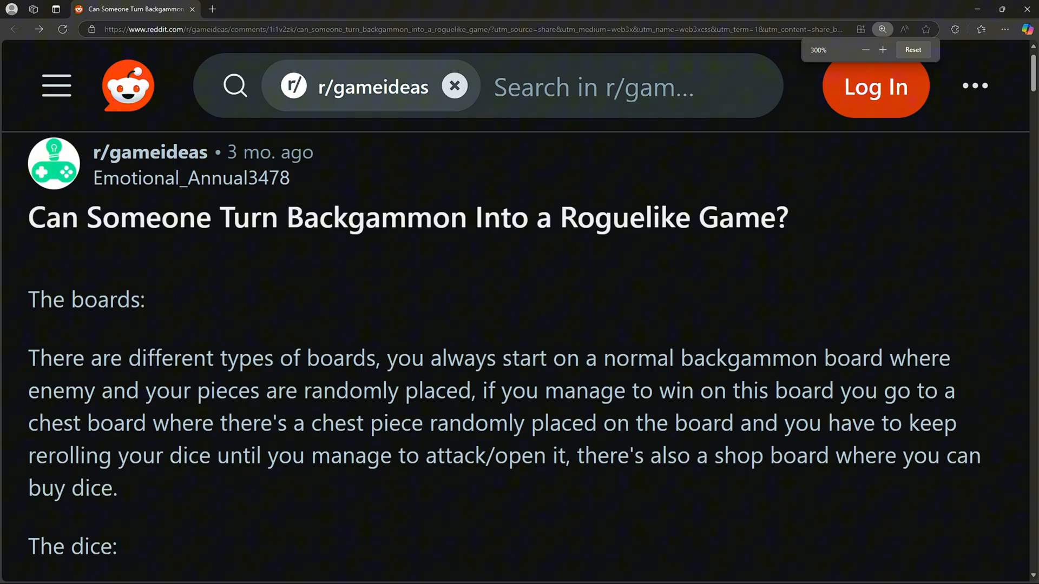
click(864, 50)
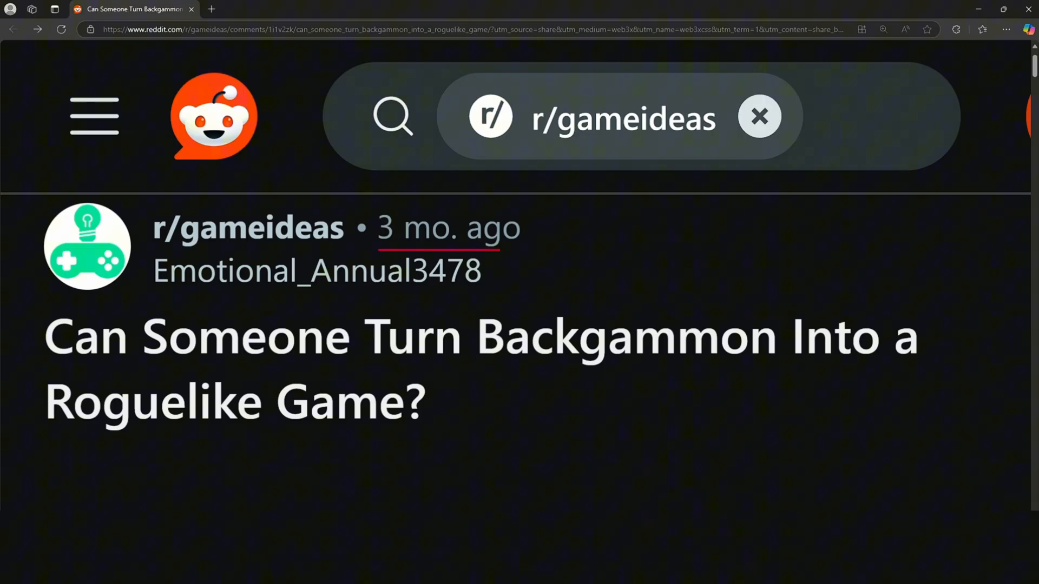
scroll(down, 3)
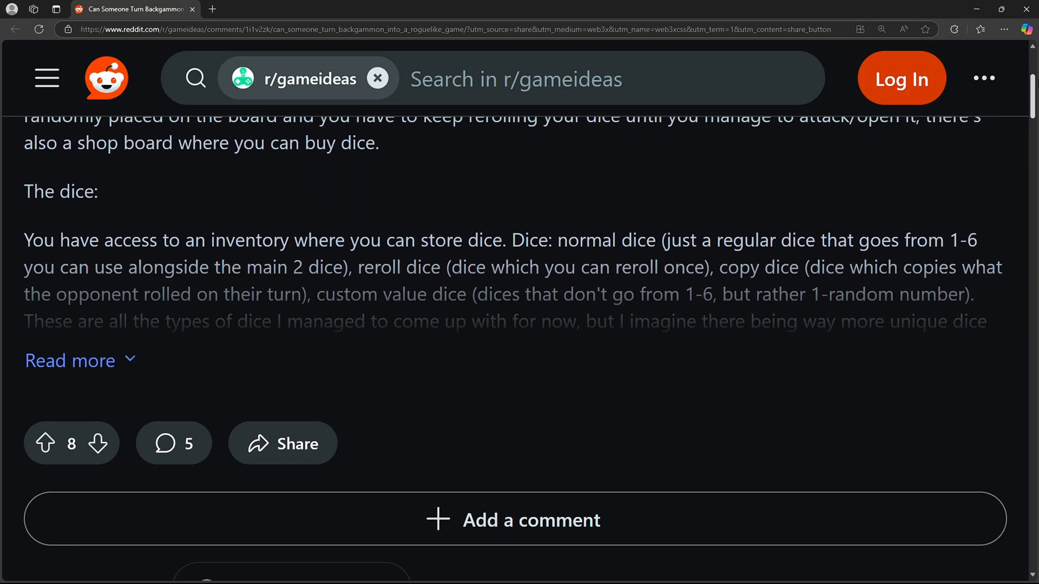
scroll(down, 3)
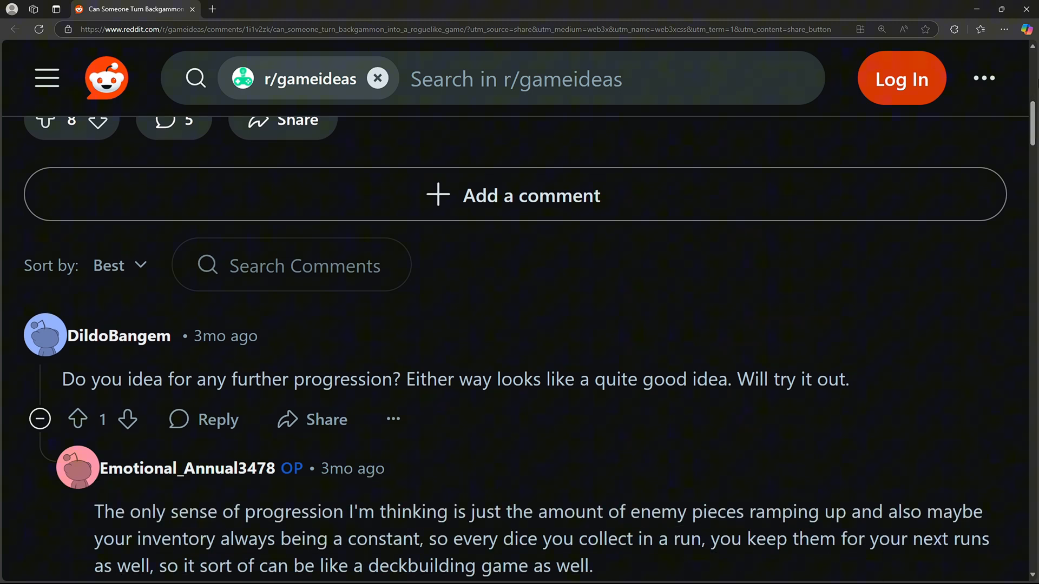
scroll(down, 3)
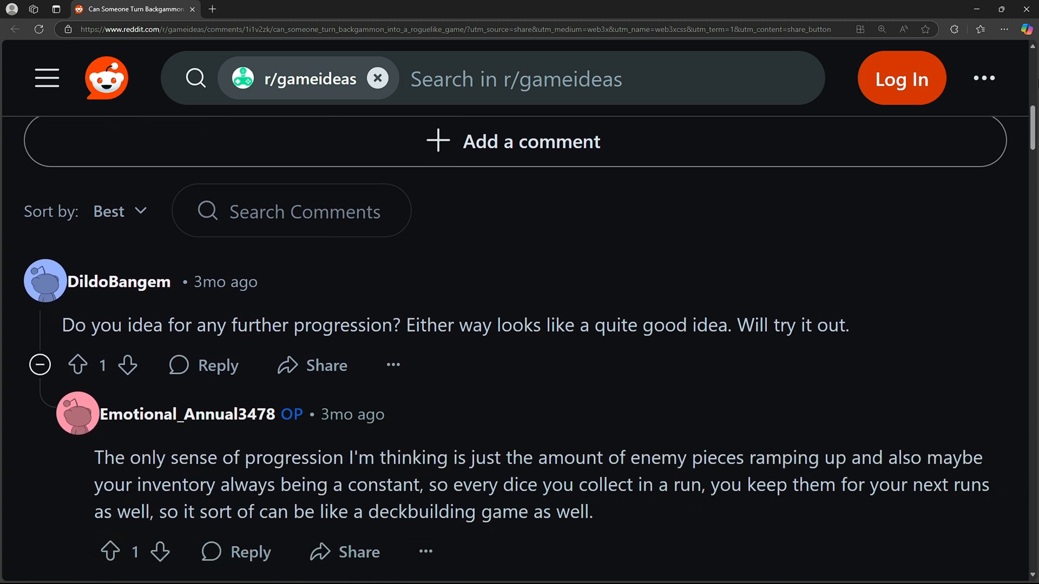
scroll(down, 3)
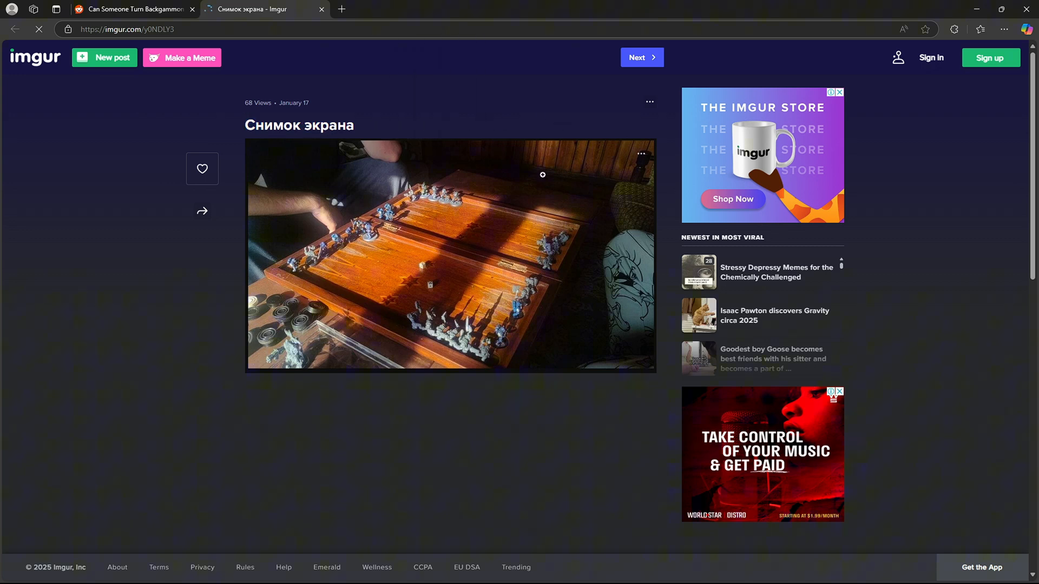
- Enlarge the commenter's backgammon board photo on Imgur, then return to the Reddit thread
click(543, 176)
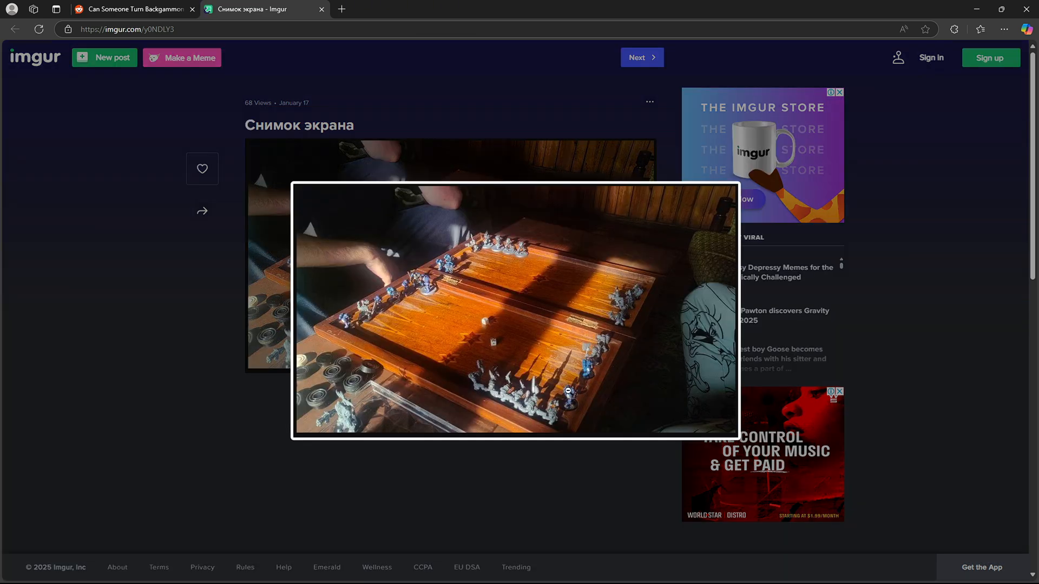
click(130, 9)
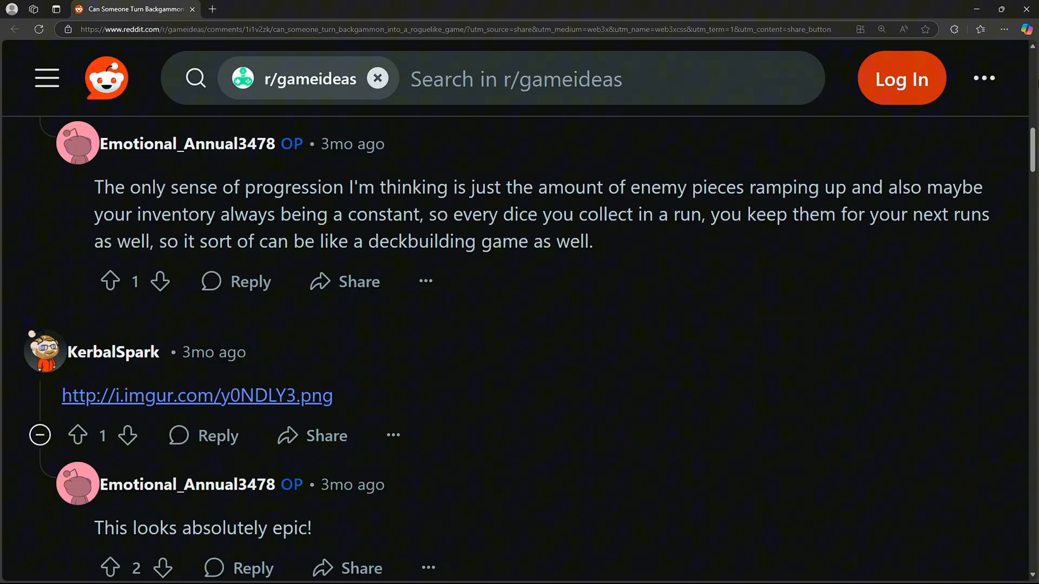
scroll(down, 3)
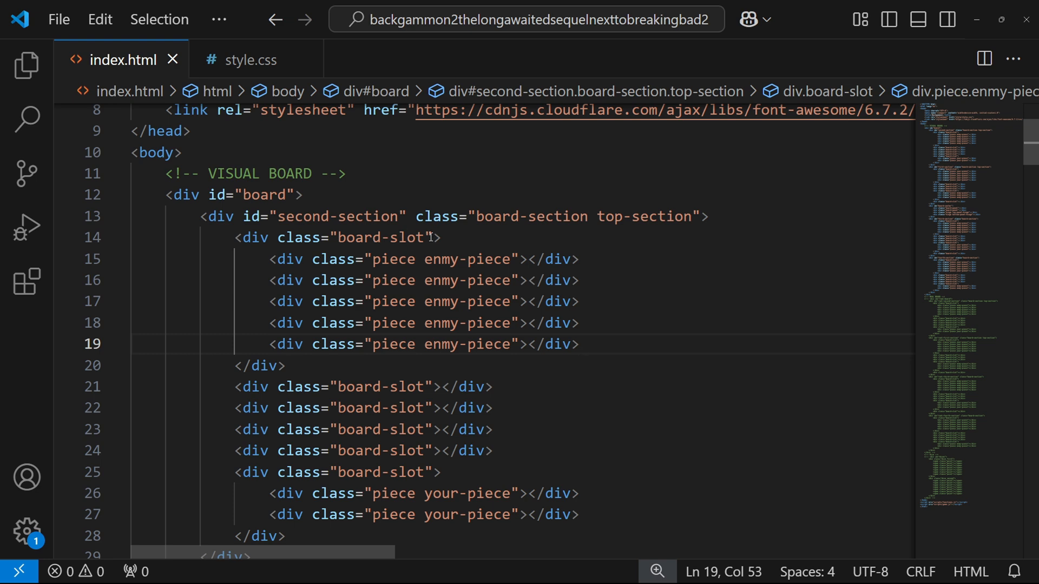
- Select the enmy-piece class text in the first board-slot of index.html
double_click(379, 237)
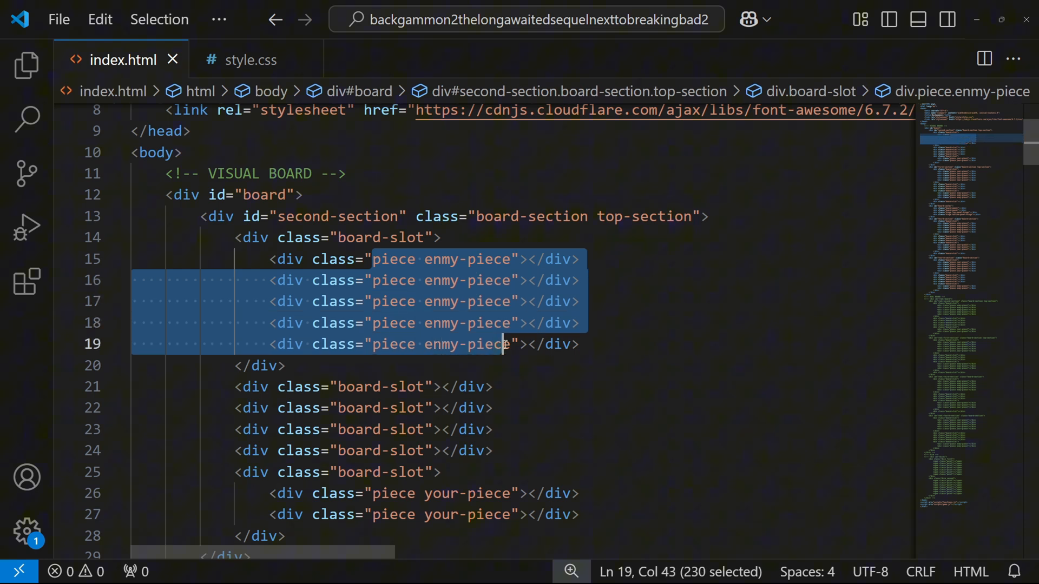
click(616, 301)
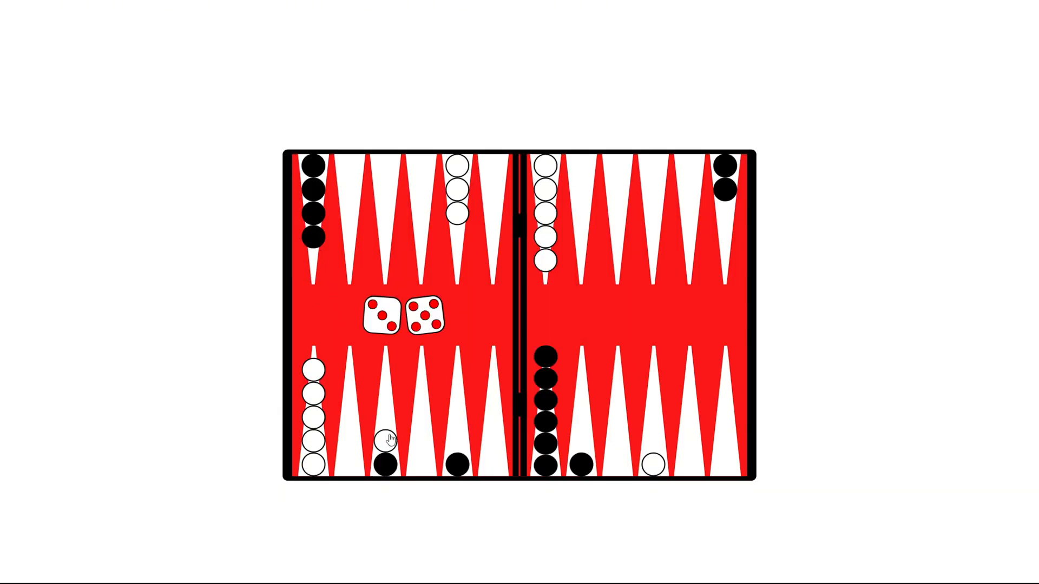
- Pick up a white piece on the running backgammon board to try the game
click(385, 441)
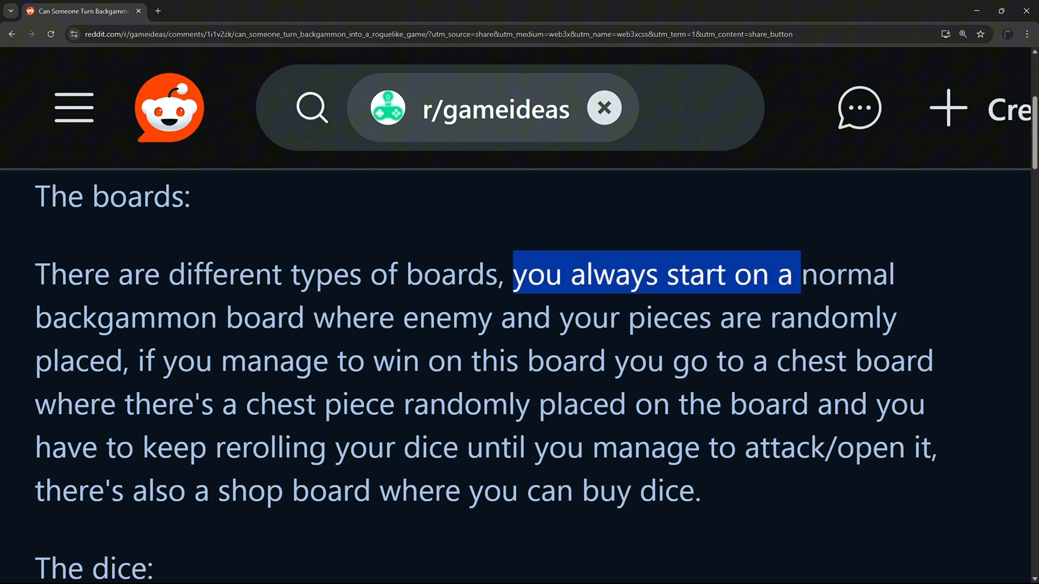
drag(789, 274, 122, 360)
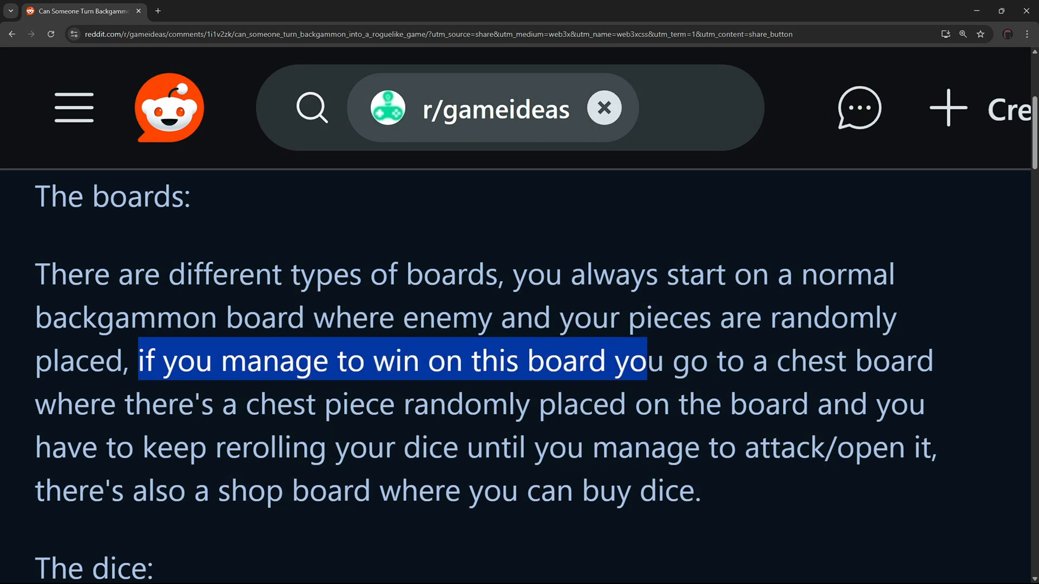
drag(646, 361, 464, 404)
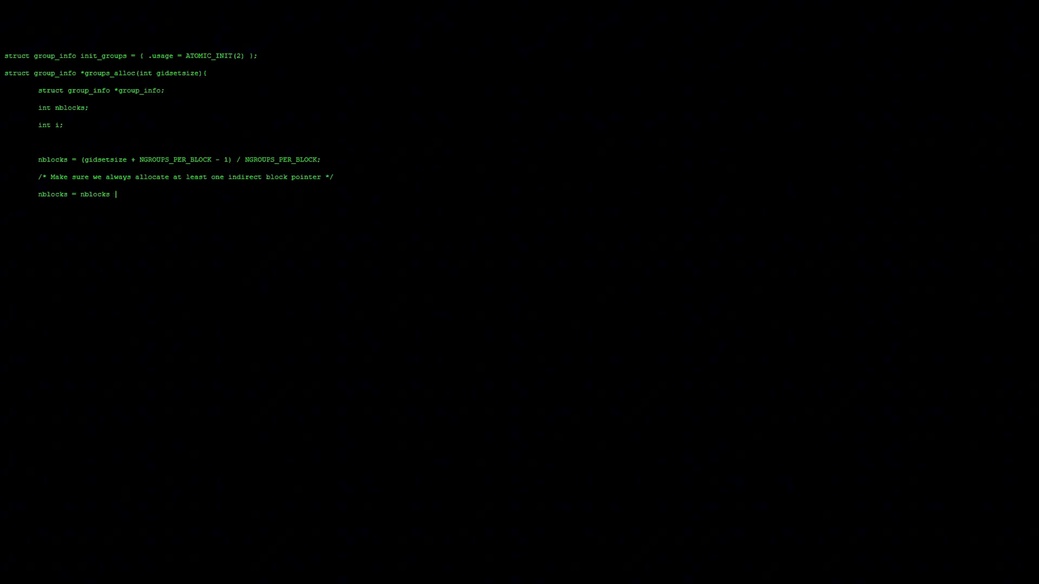
- Continue the hacker-typer groups_alloc C code with the line ending '? : 1;'
text(? : 1;)
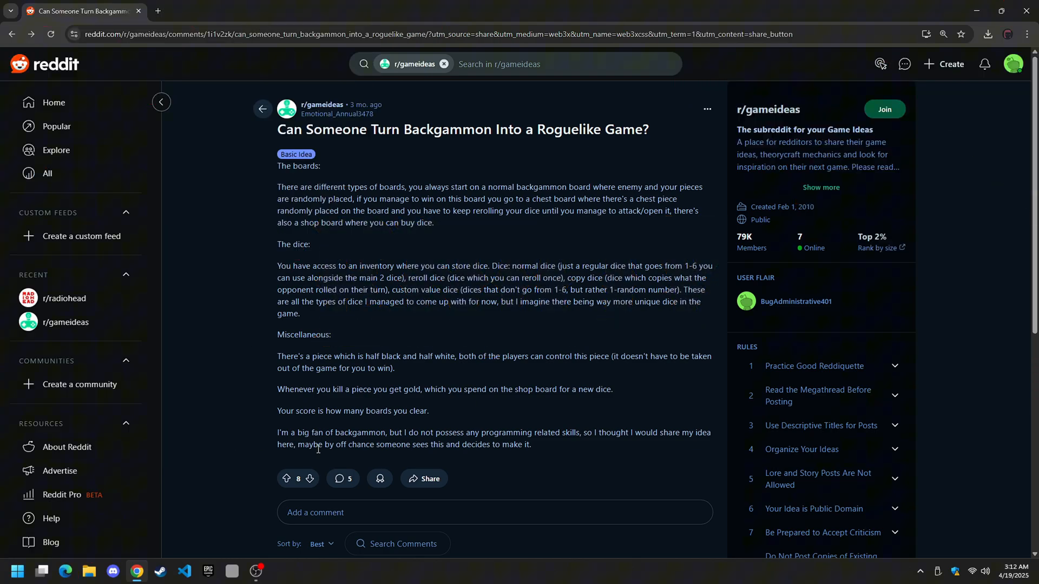
- Start a private Reddit chat with a commenter from their profile card under the post
scroll(down, 3)
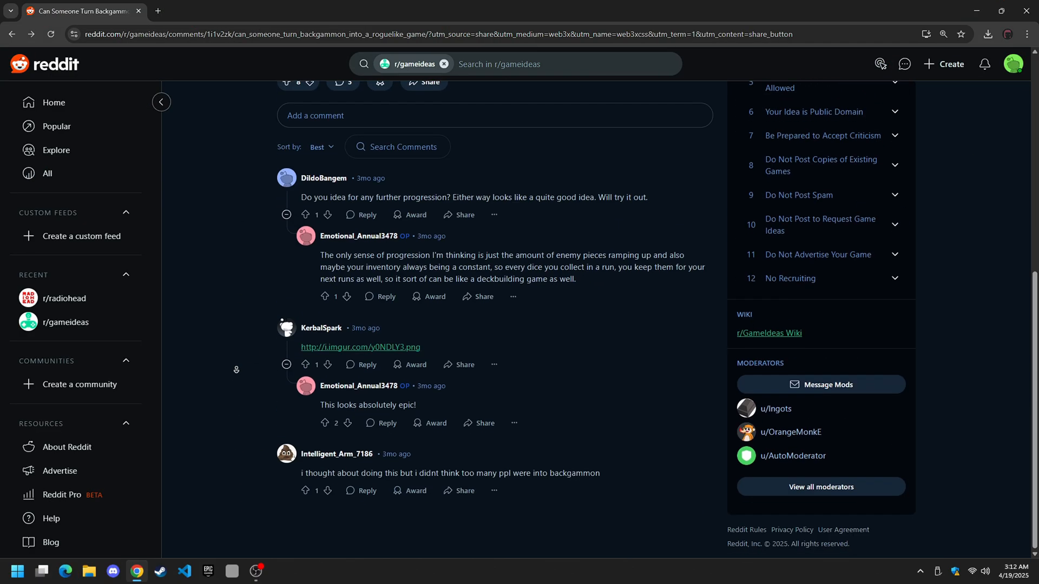
click(346, 235)
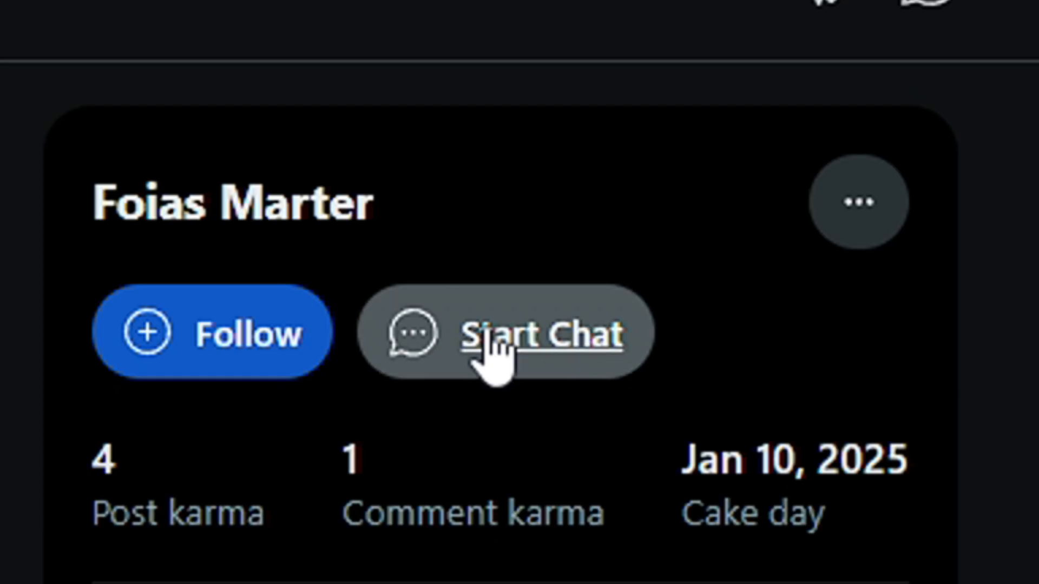
click(514, 338)
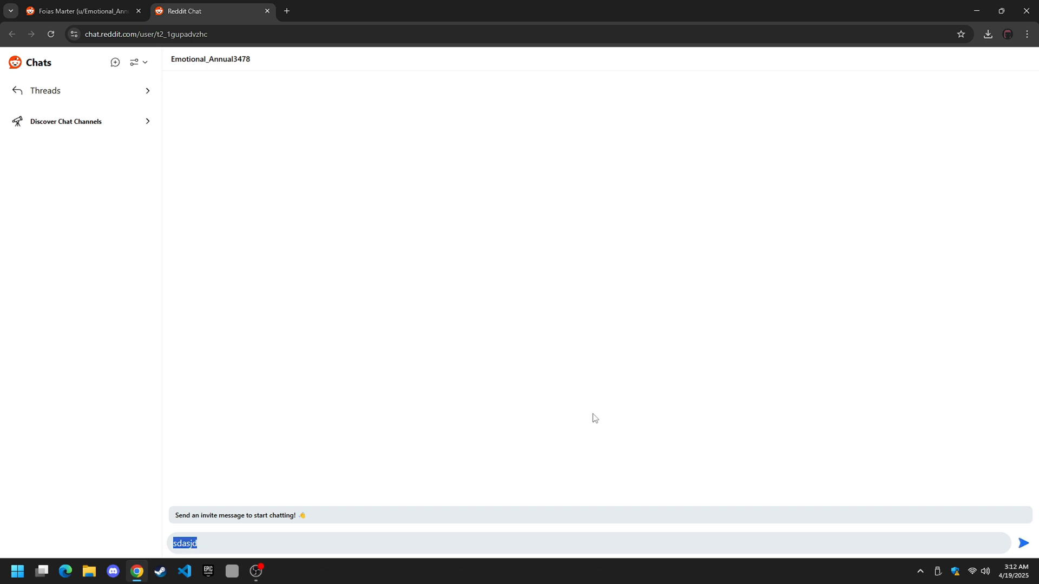
- Begin the intro message to the OP with 'Hallo' in the chat box
text(H)
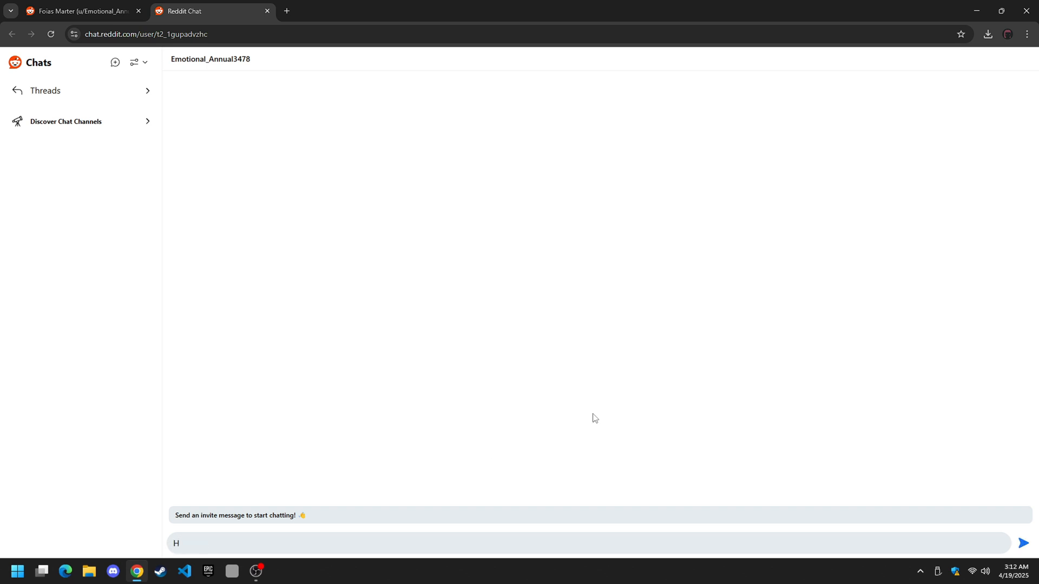
text(allo)
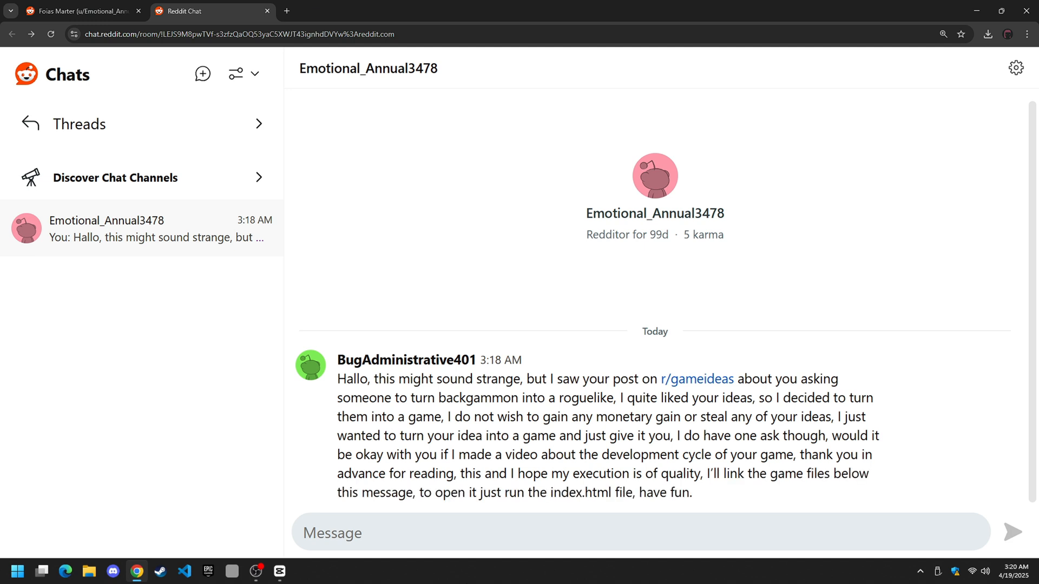
- Send replies thanking the OP for responding quickly and promising they'll see the video first
click(50, 33)
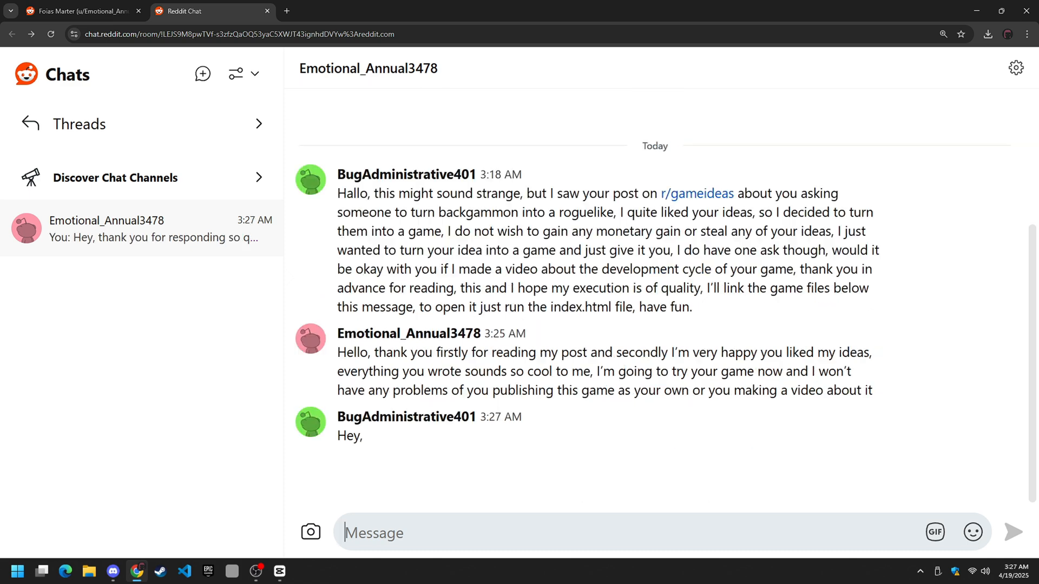
text(thank you for responding so quickly,)
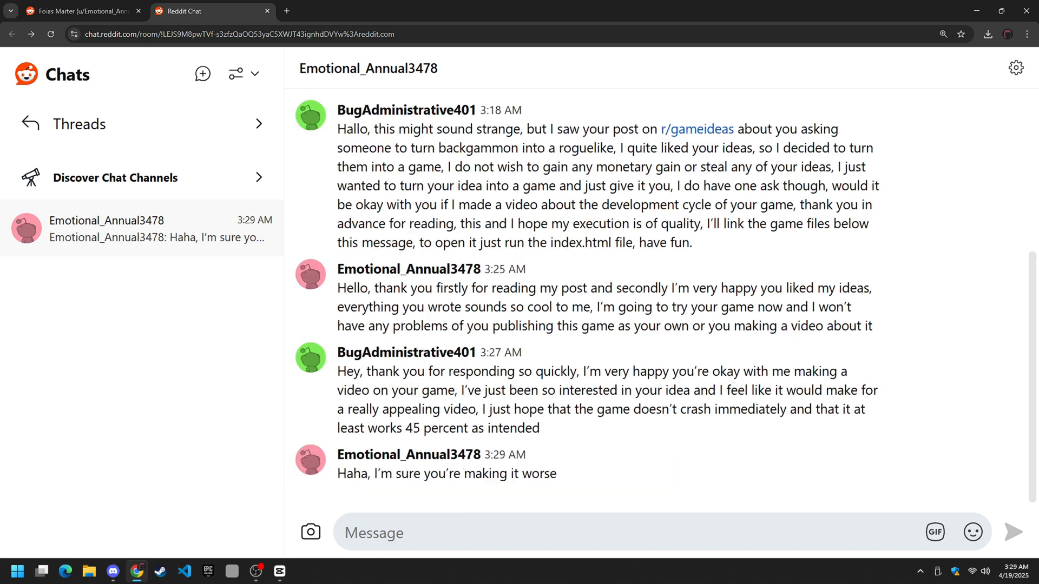
text(than it actually is, when you make your video, feel free)
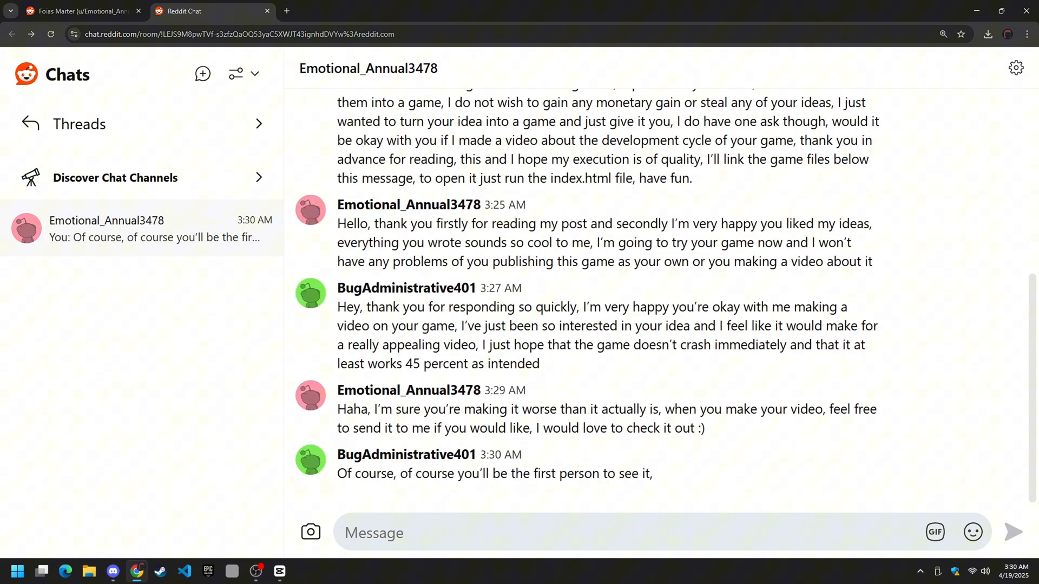
text(it's only fair, cause none of this the)
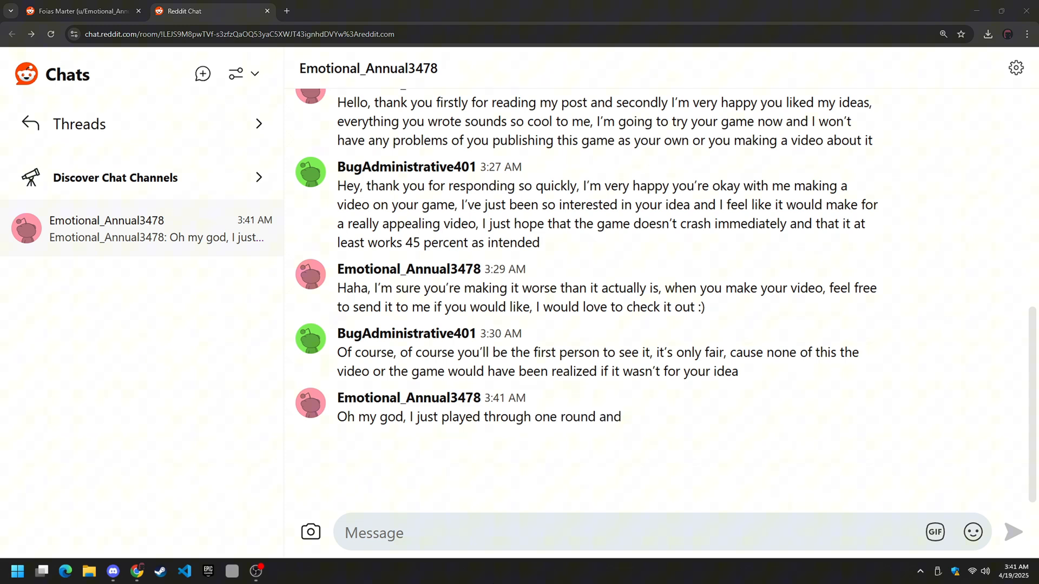
- The OP's praise message appears: amazed, exactly how they imagined it, thanking them profusely
text(wow you really did so amazing here, I)
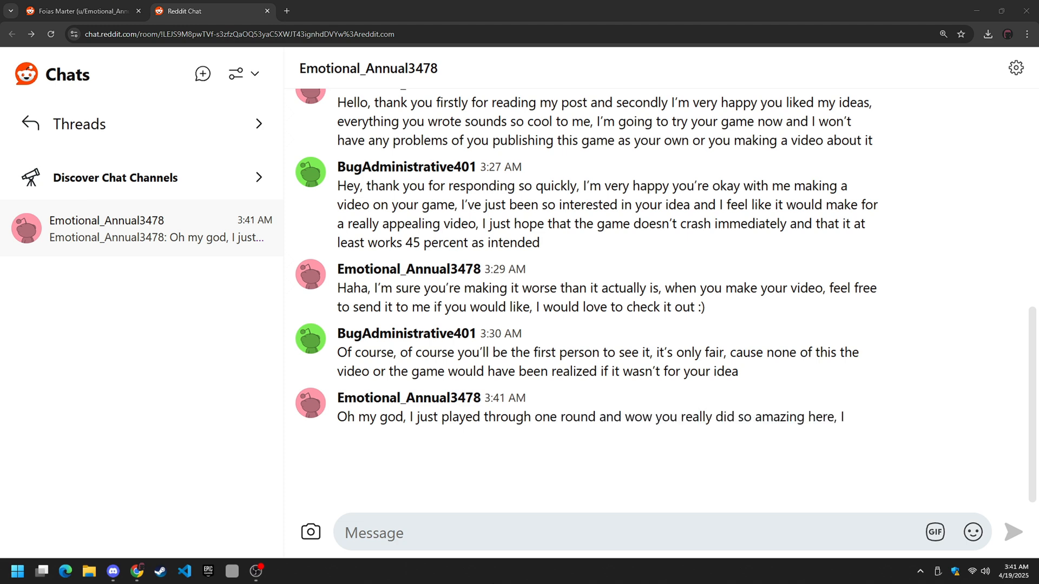
text(actually can't)
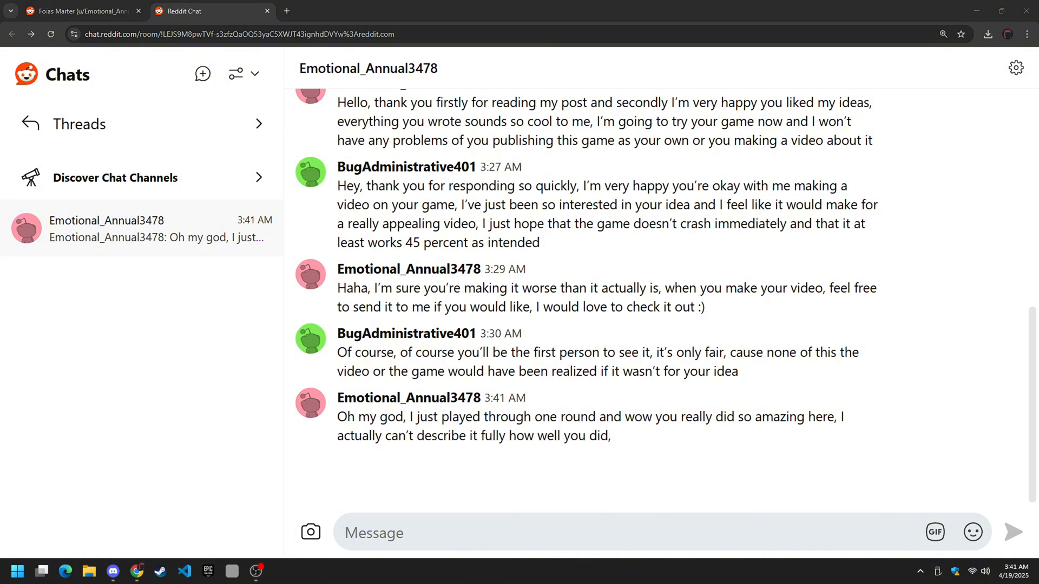
text(this is literally how I imagined the game to)
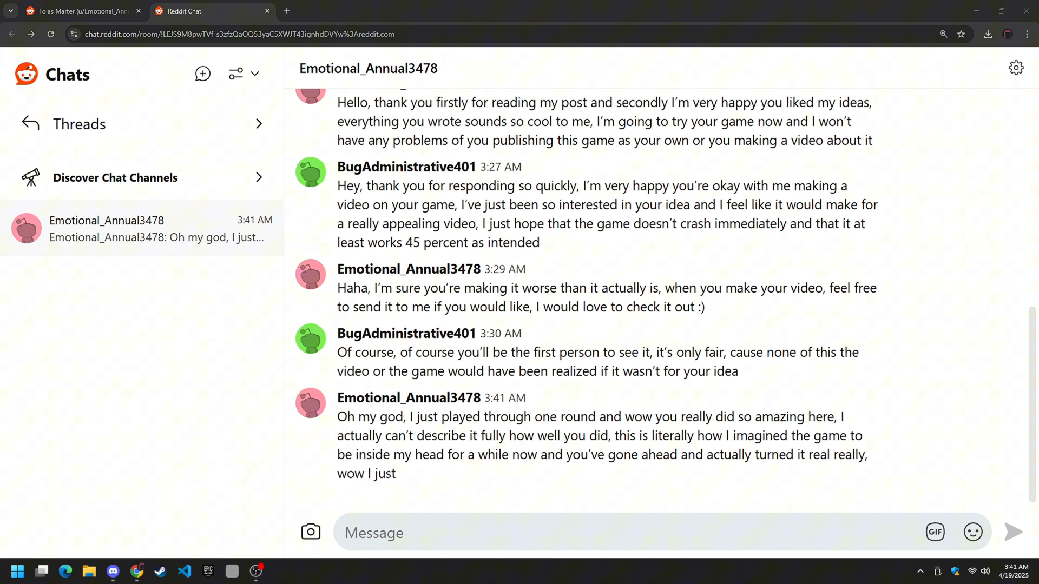
text(I can't believe how cool this is,)
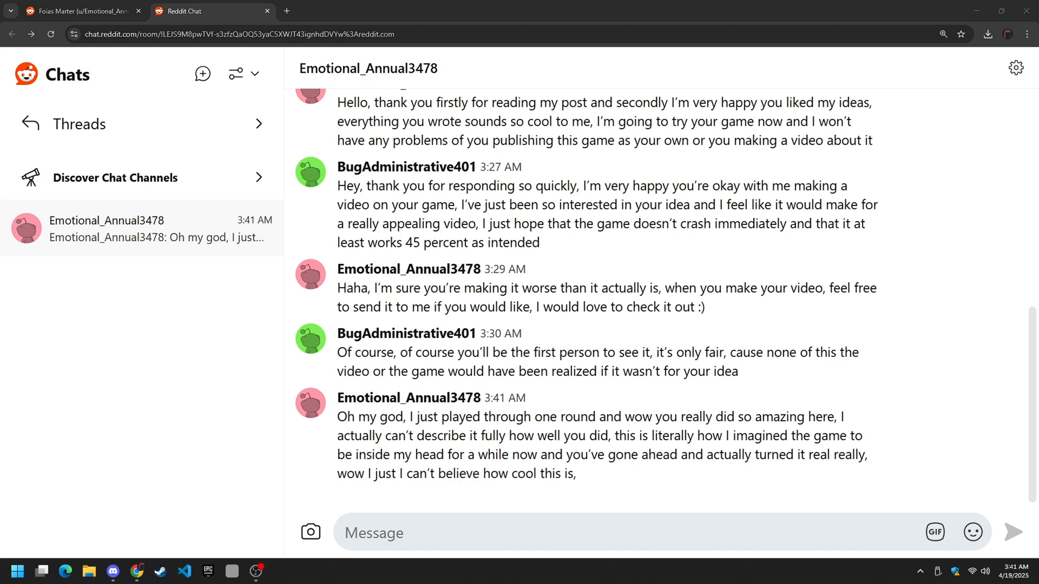
text(thank you thank you so much)
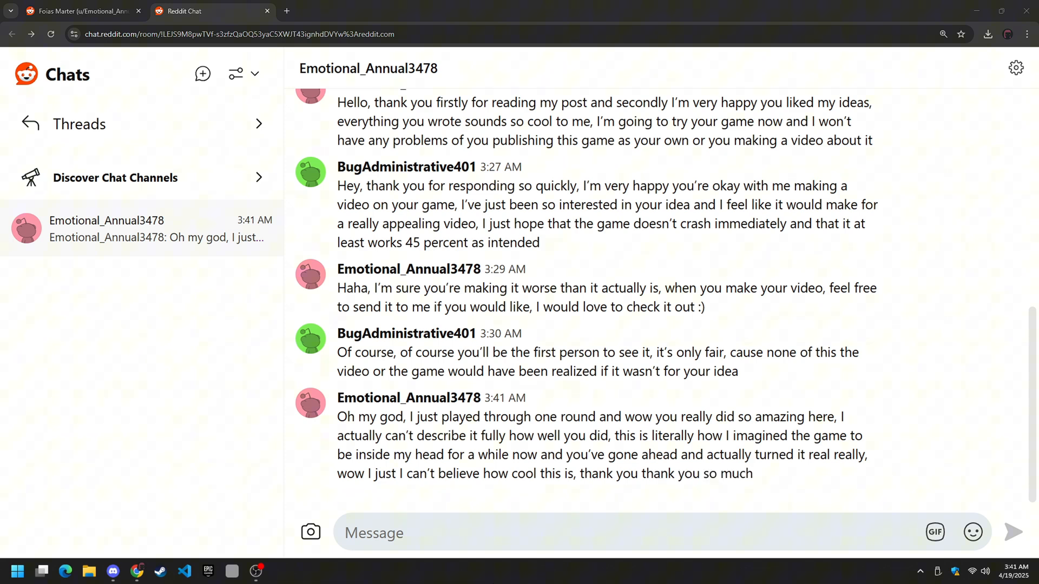
text(for this, this really is amazing,)
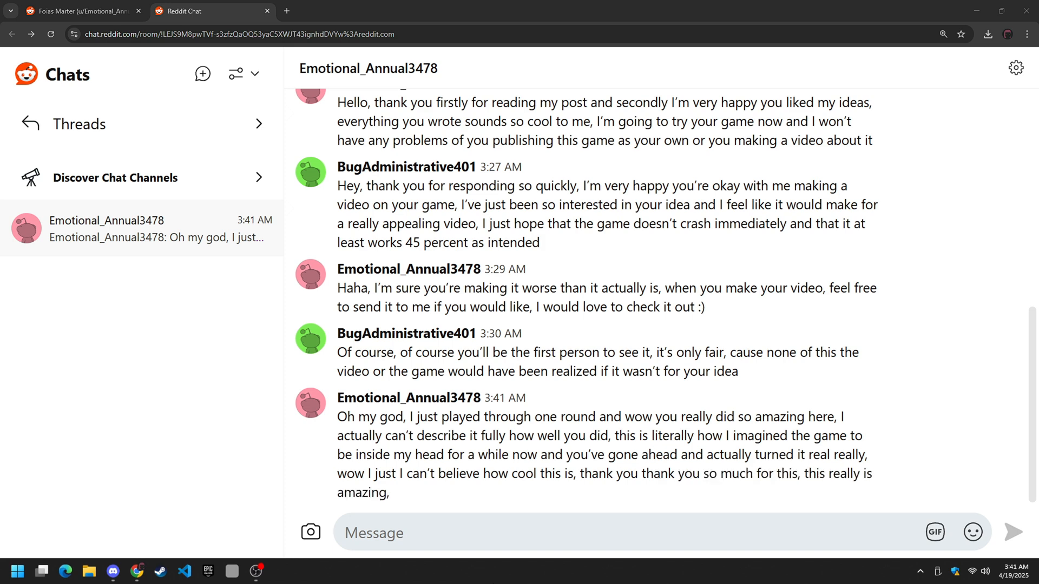
text(I really appreciate it, wow)
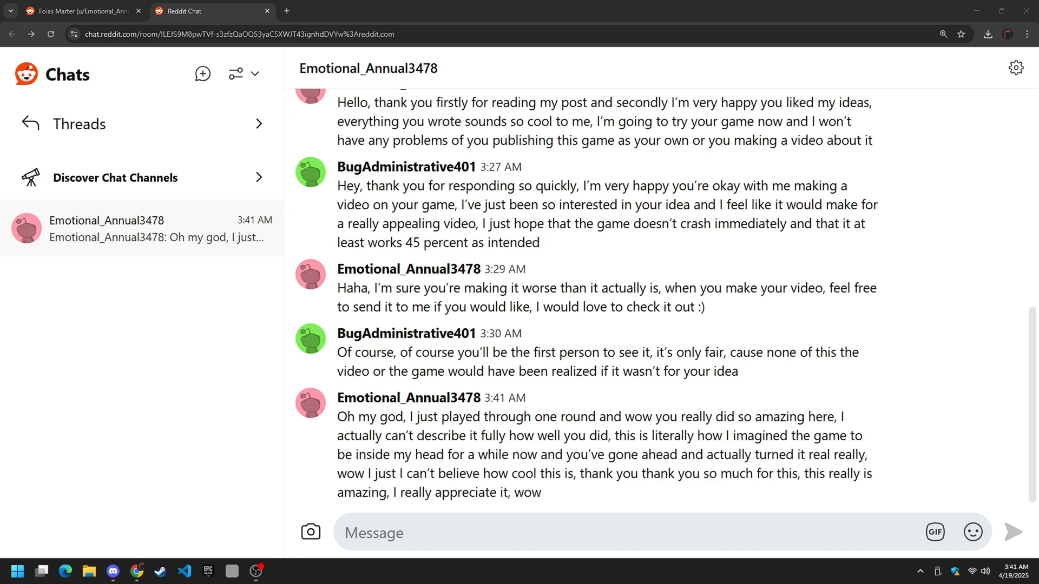
- Begin a reply to the OP's praise starting with 'I'm'
text(I'm)
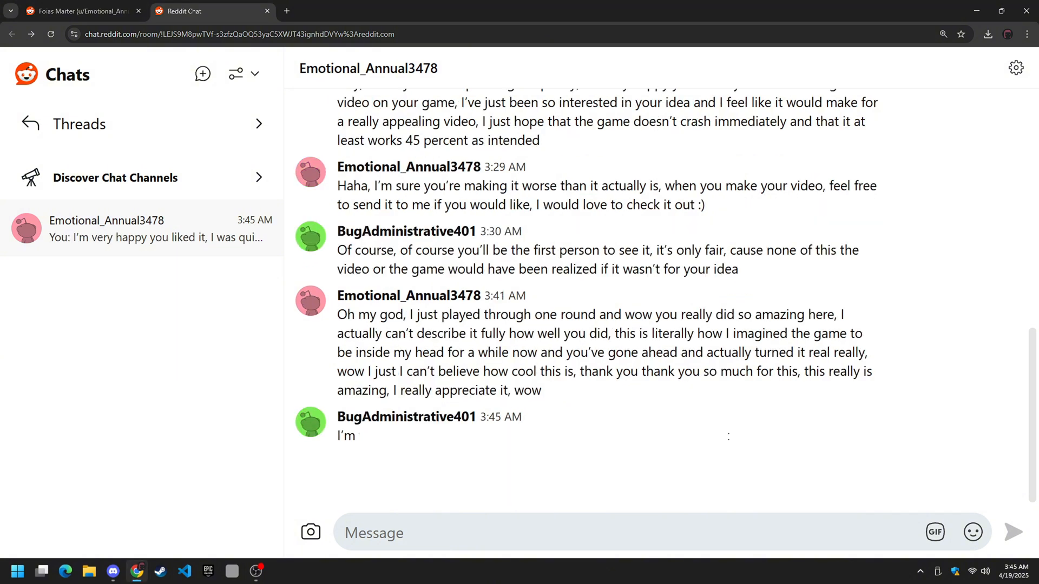